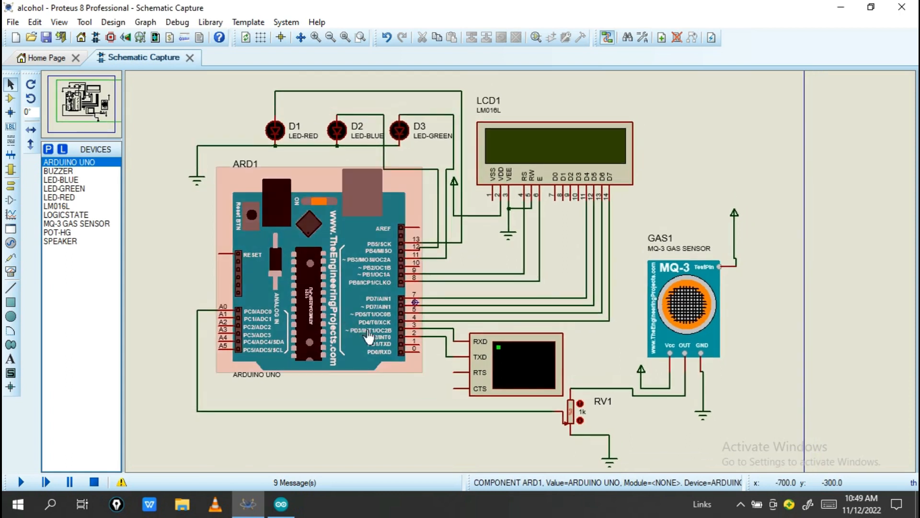
{"action": "mouse_move", "coordinate": [408, 346]}
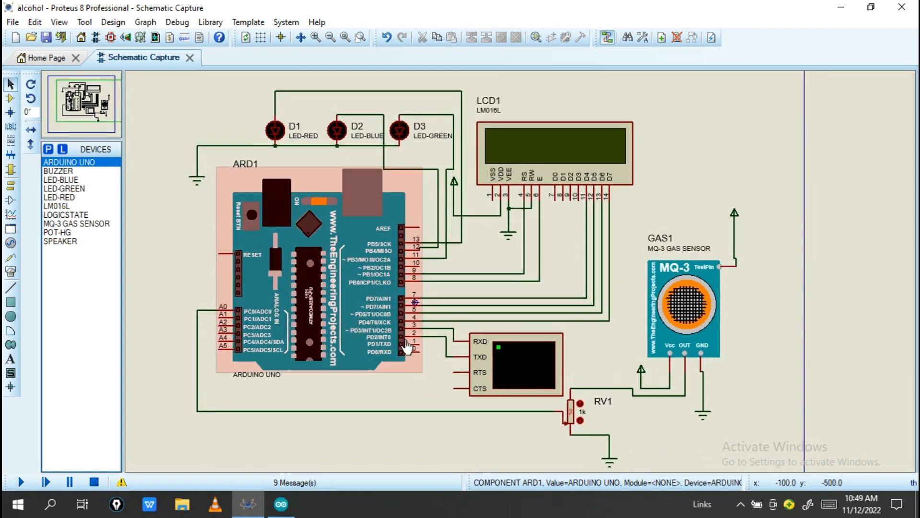
{"action": "mouse_move", "coordinate": [323, 291]}
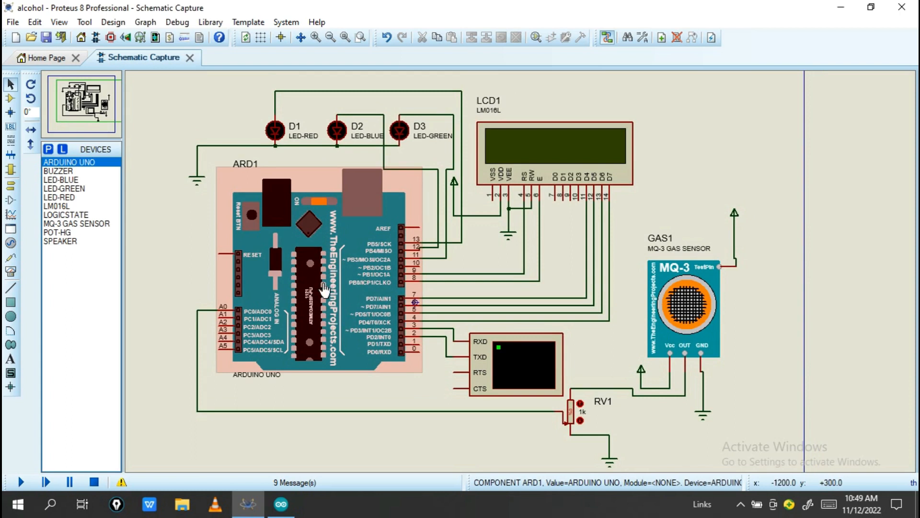
{"action": "mouse_move", "coordinate": [309, 322]}
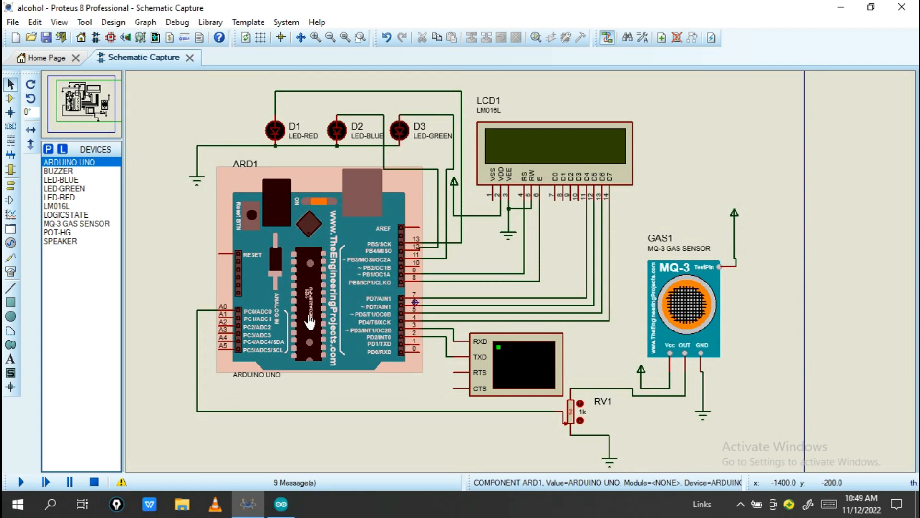
- Inspect the schematic parts, then run the simulation, which halts with a VSM fatal error
{"action": "left_click", "coordinate": [513, 209]}
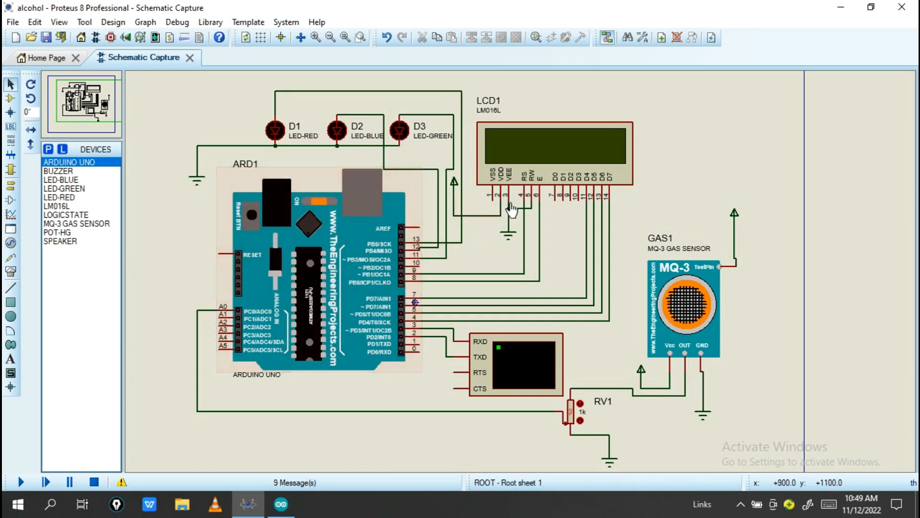
{"action": "left_click", "coordinate": [551, 153]}
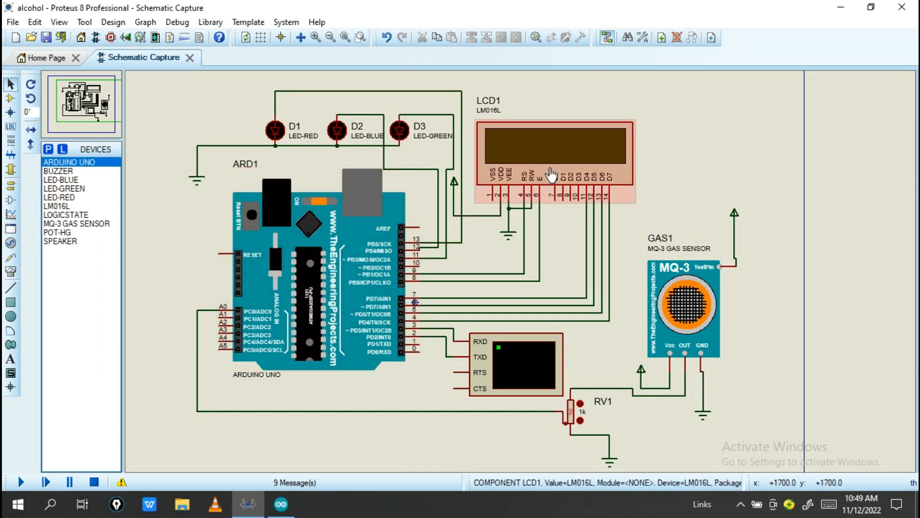
{"action": "left_click", "coordinate": [684, 309]}
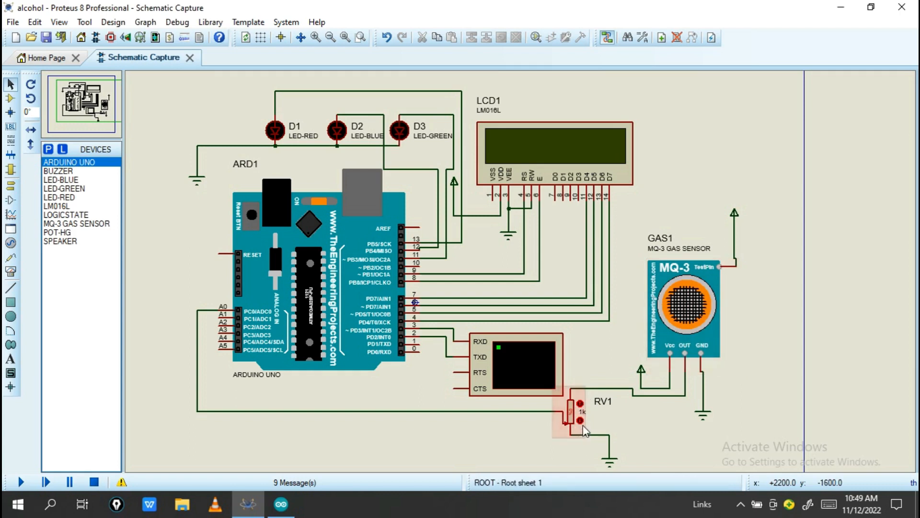
{"action": "left_click", "coordinate": [571, 411]}
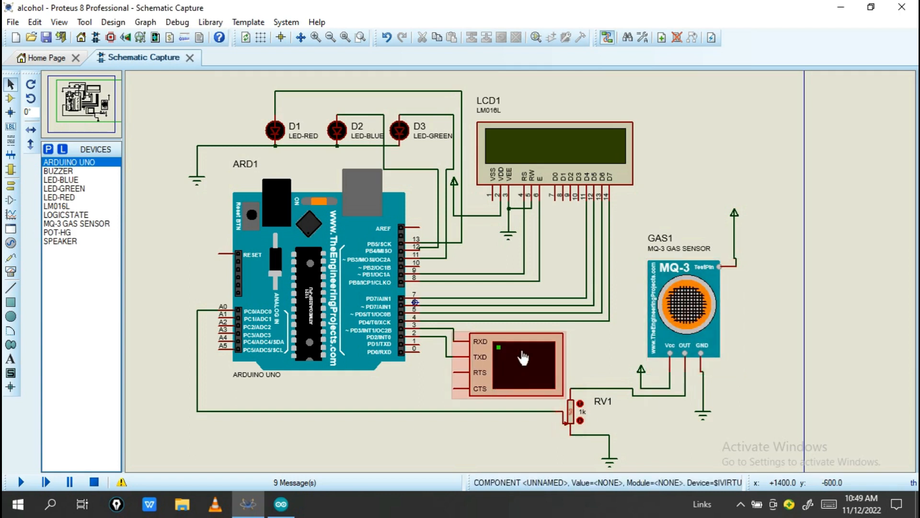
{"action": "mouse_move", "coordinate": [558, 370]}
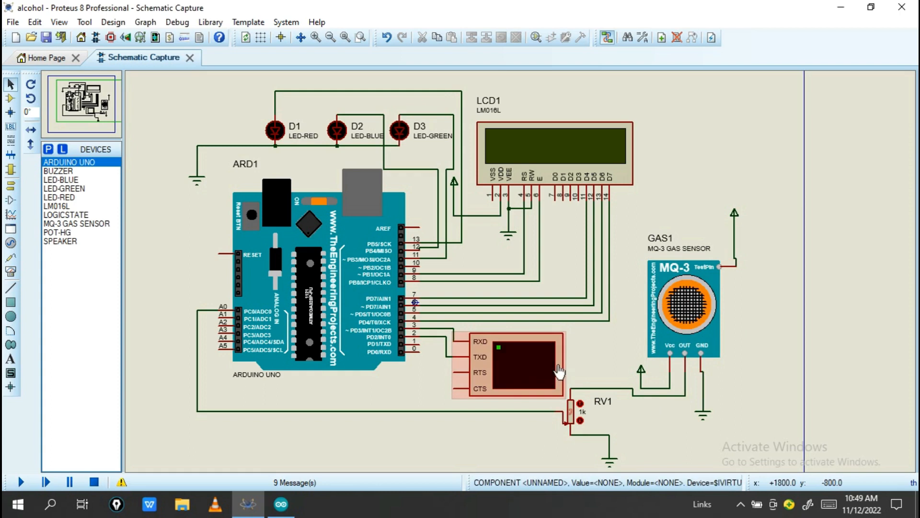
{"action": "mouse_move", "coordinate": [541, 356]}
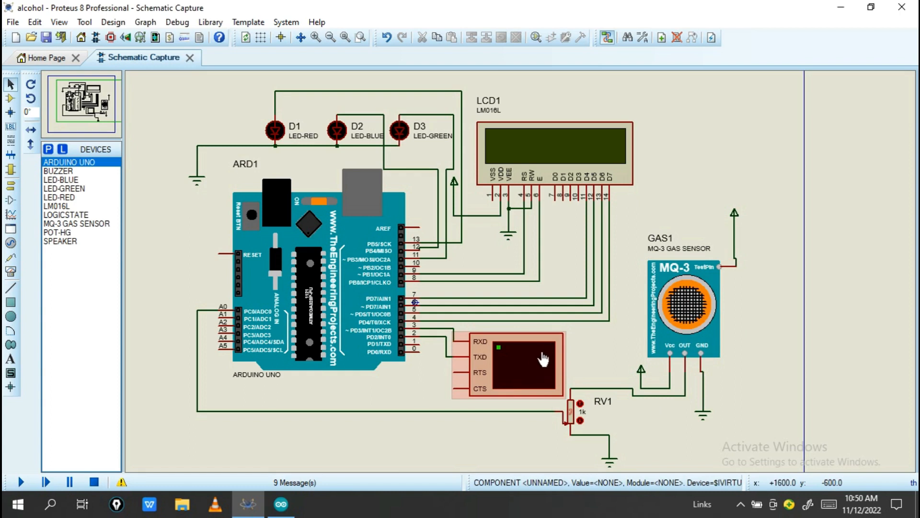
{"action": "mouse_move", "coordinate": [517, 355]}
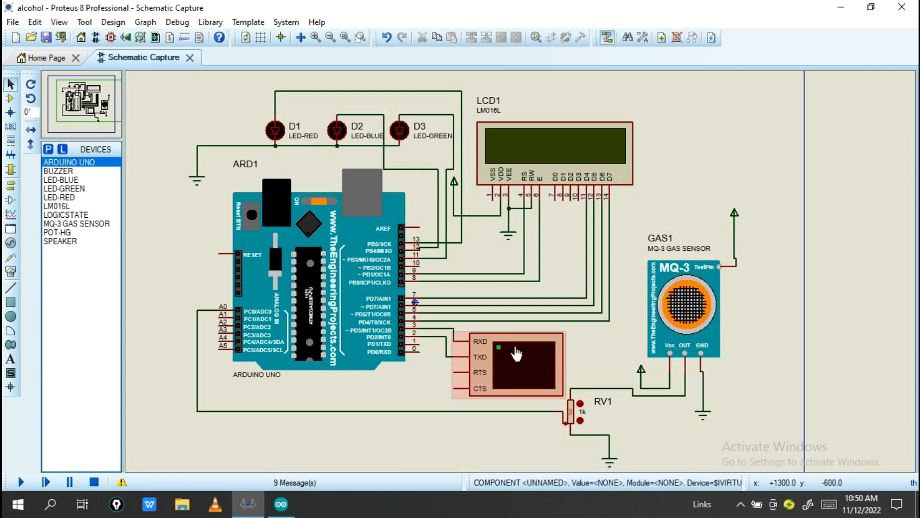
{"action": "mouse_move", "coordinate": [502, 374]}
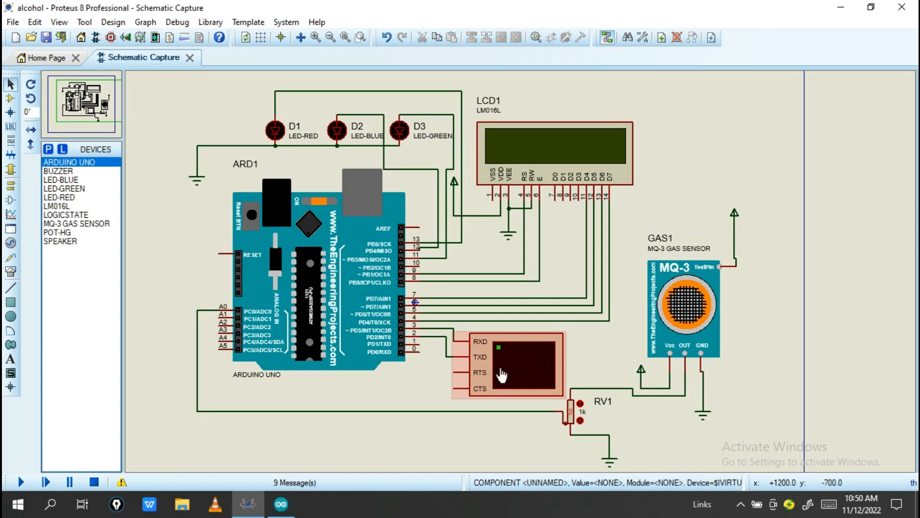
{"action": "left_click", "coordinate": [317, 270]}
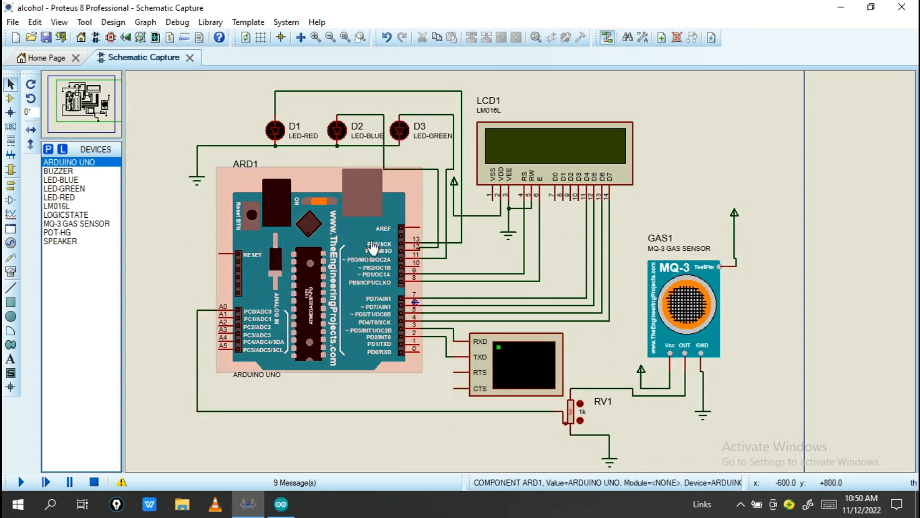
{"action": "left_click", "coordinate": [554, 153]}
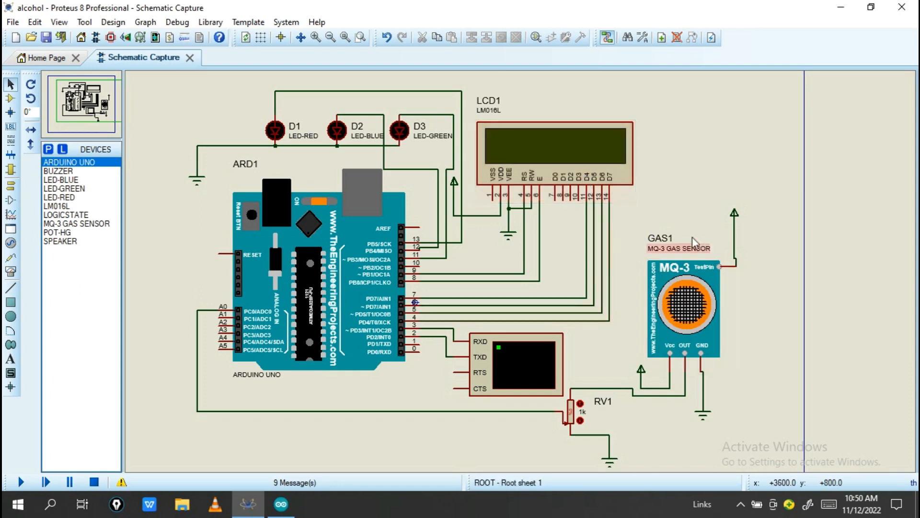
{"action": "left_click", "coordinate": [684, 308]}
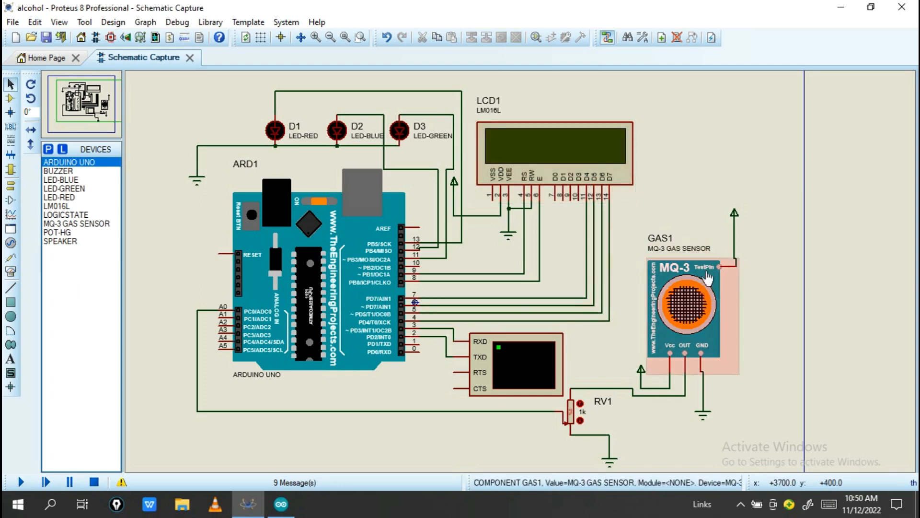
{"action": "mouse_move", "coordinate": [729, 307]}
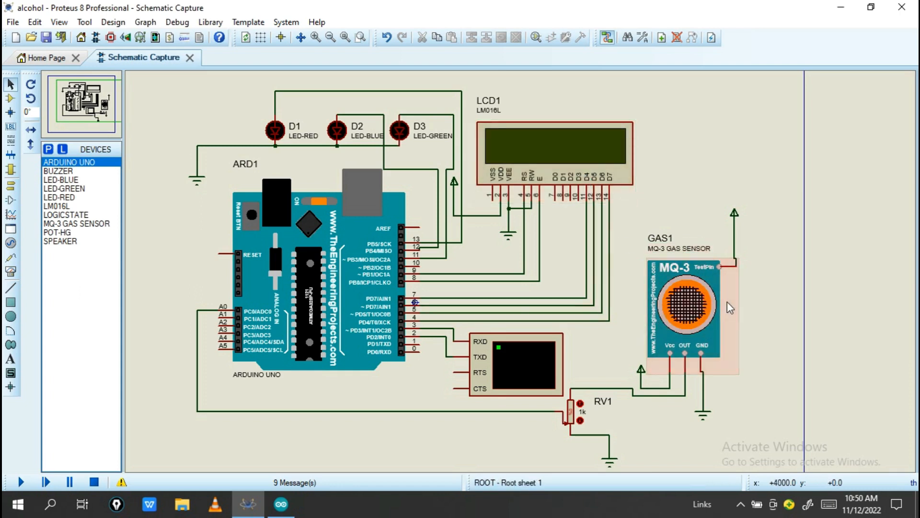
{"action": "mouse_move", "coordinate": [360, 461]}
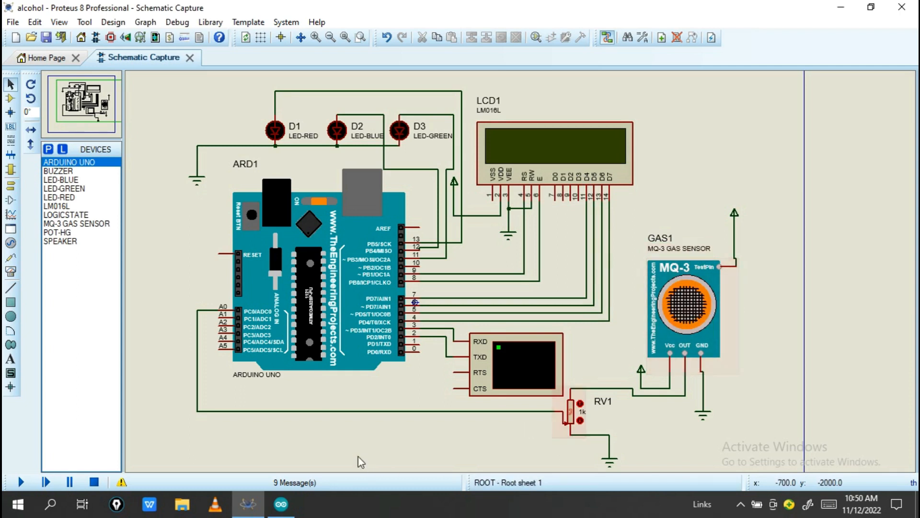
{"action": "left_click", "coordinate": [303, 273]}
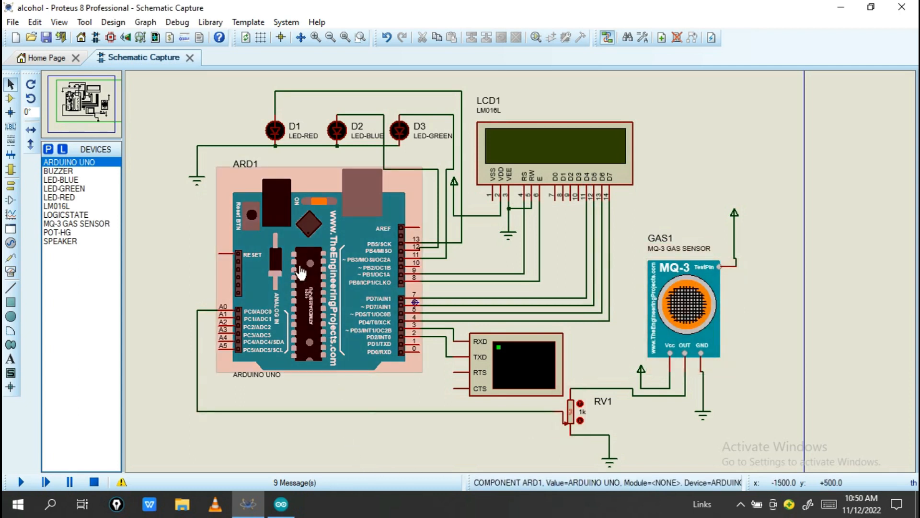
{"action": "double_click", "coordinate": [306, 270]}
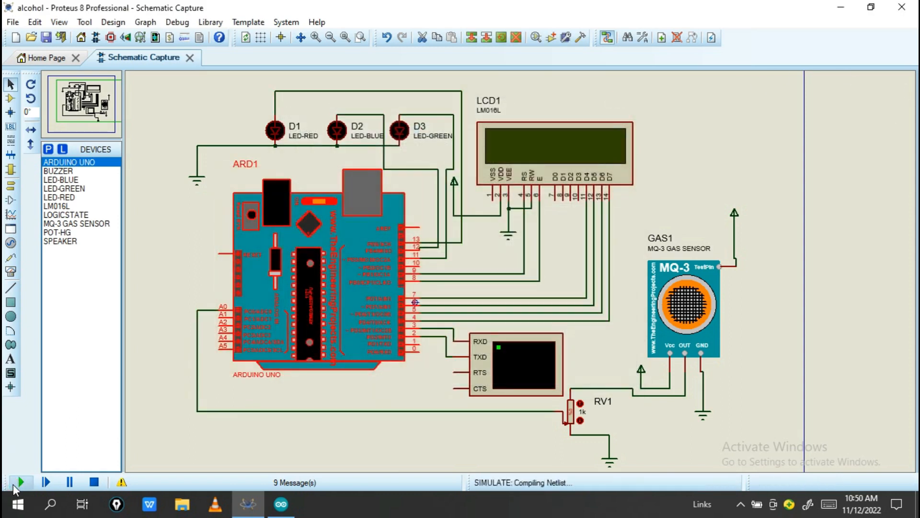
{"action": "left_click", "coordinate": [19, 481]}
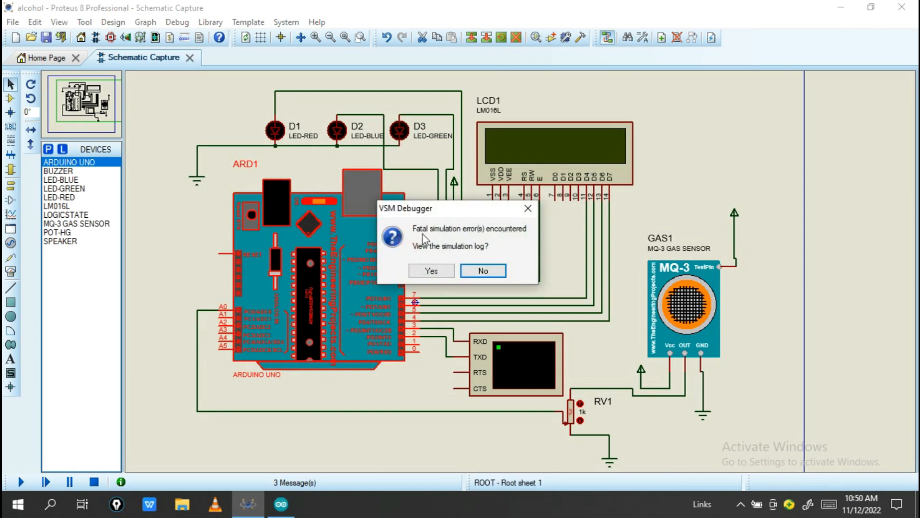
{"action": "mouse_move", "coordinate": [516, 210]}
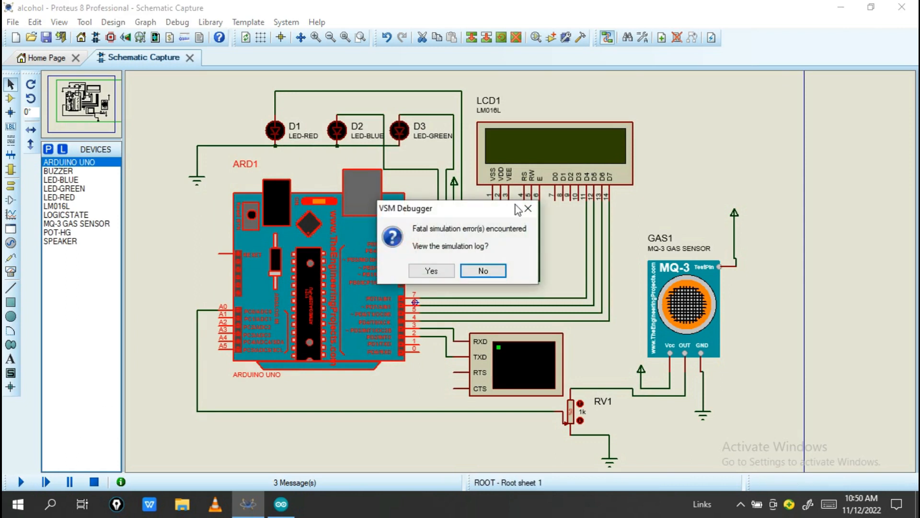
- Bring up Arduino IDE and scroll to the LED, LCD and SIM800 pin definitions
{"action": "left_click", "coordinate": [280, 504]}
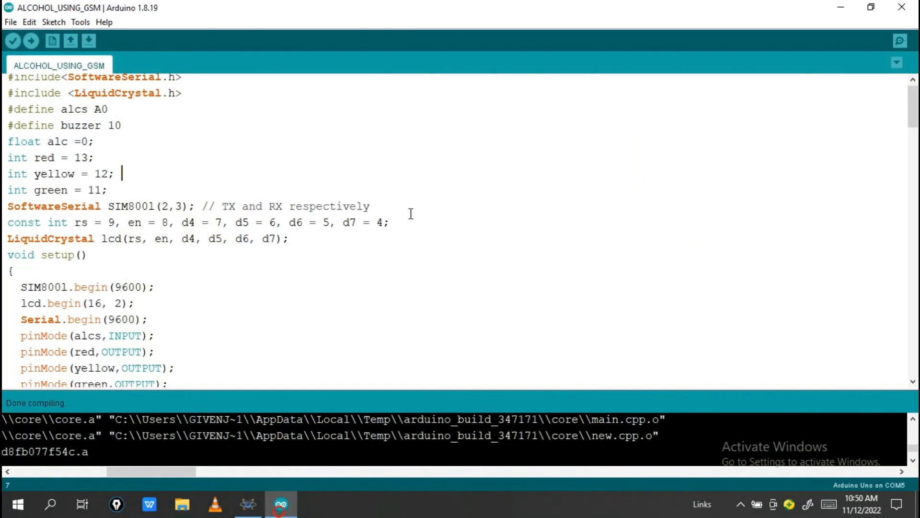
{"action": "scroll", "scroll_direction": "up", "scroll_amount": 3}
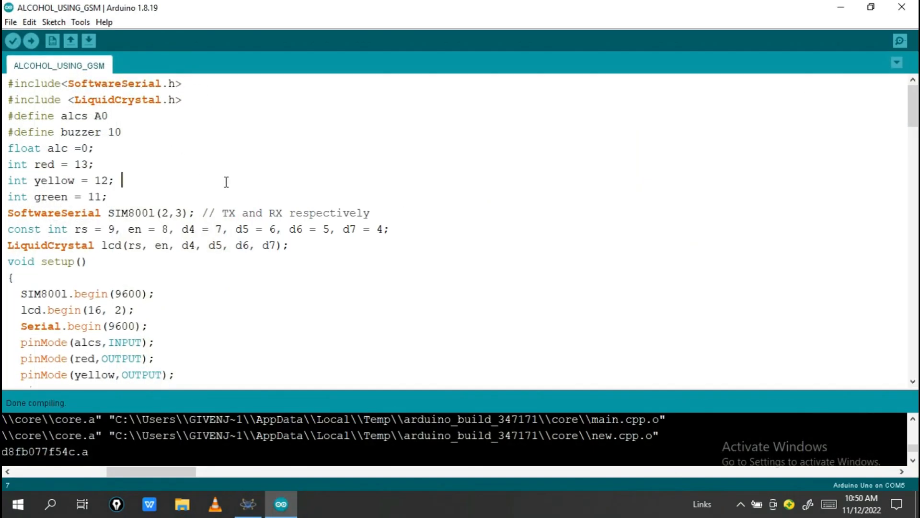
{"action": "mouse_move", "coordinate": [230, 195]}
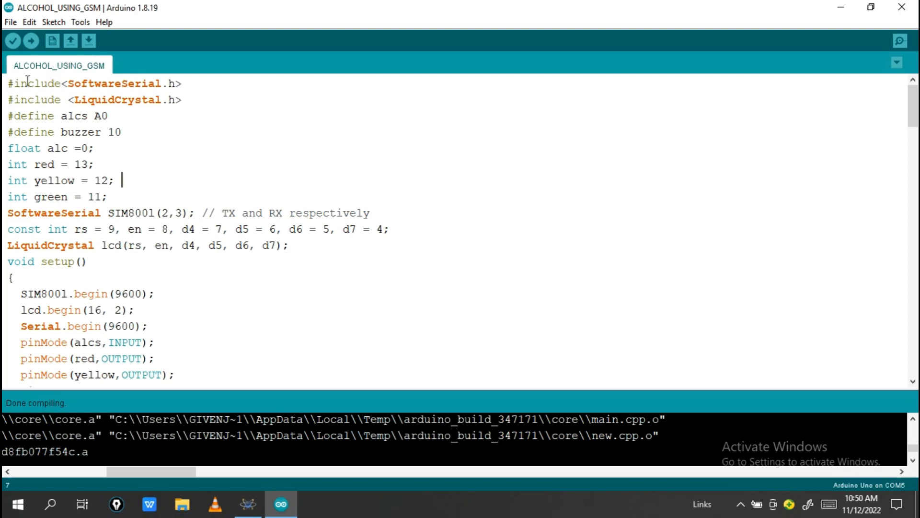
{"action": "mouse_move", "coordinate": [117, 104]}
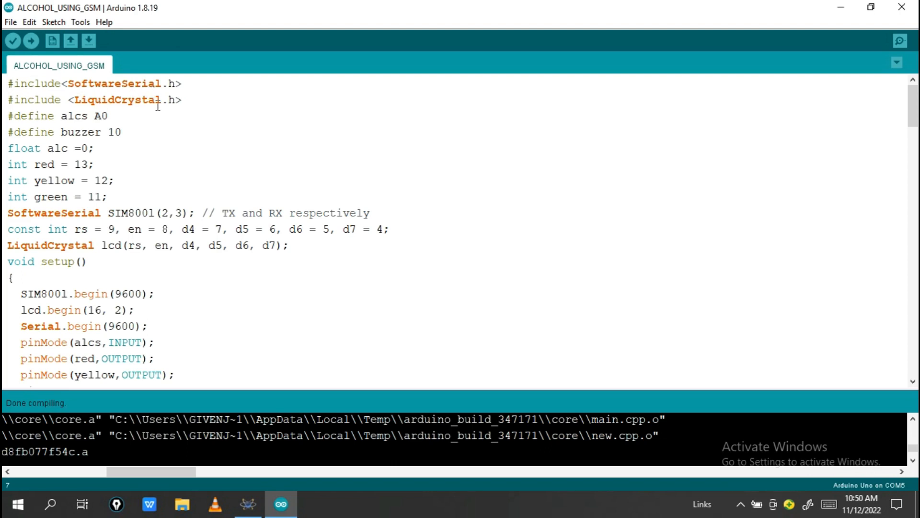
{"action": "mouse_move", "coordinate": [340, 420]}
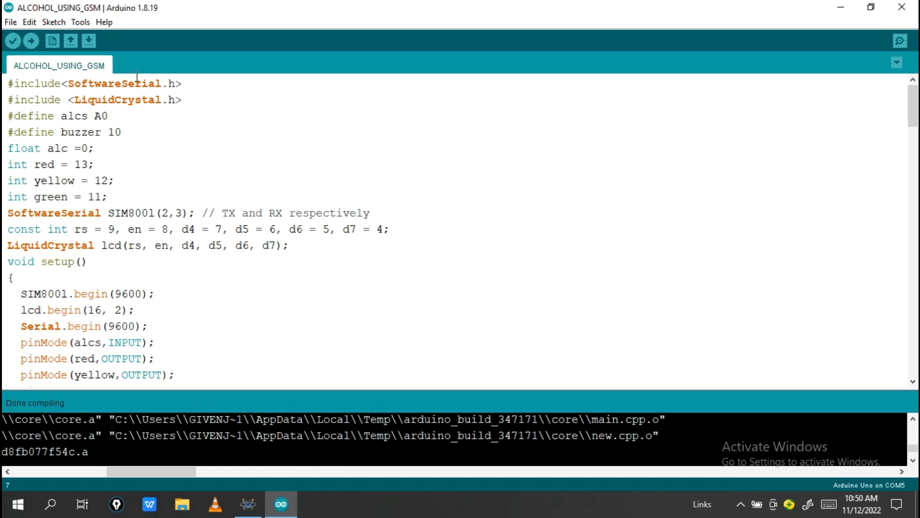
{"action": "mouse_move", "coordinate": [840, 8]}
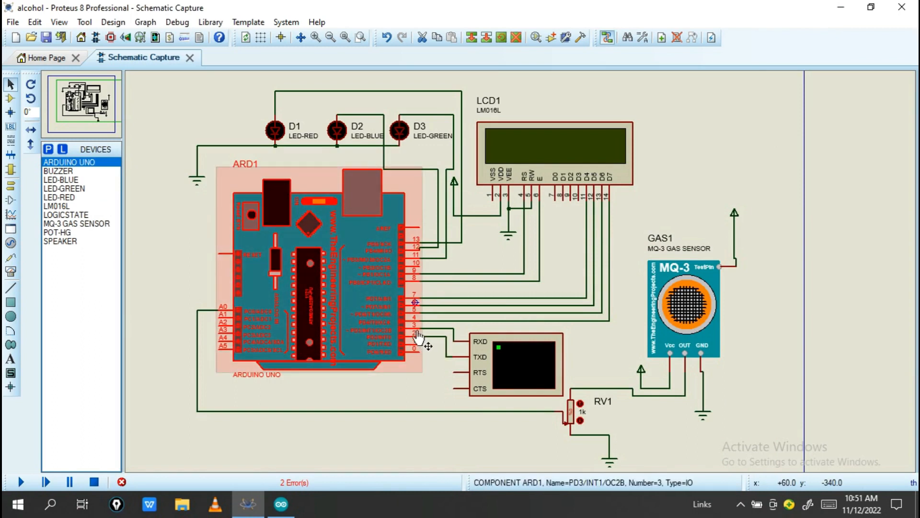
{"action": "left_click", "coordinate": [281, 504]}
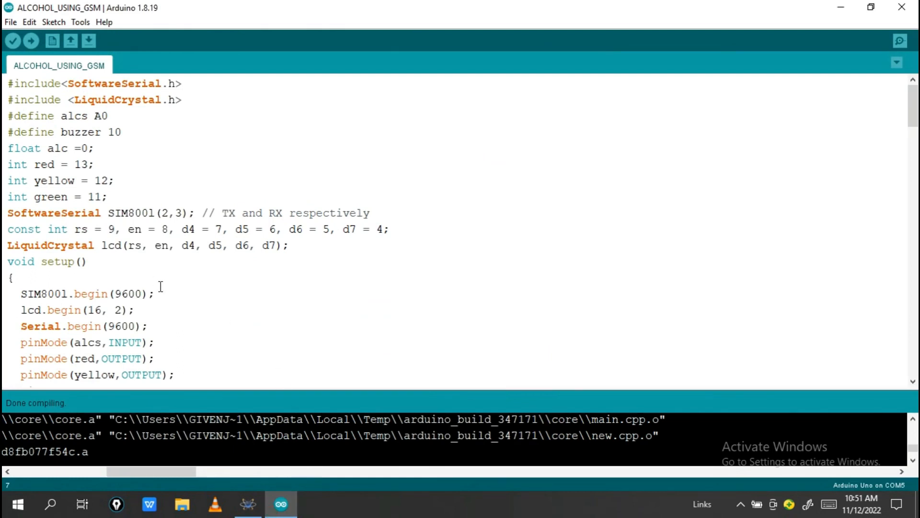
{"action": "left_click", "coordinate": [248, 504]}
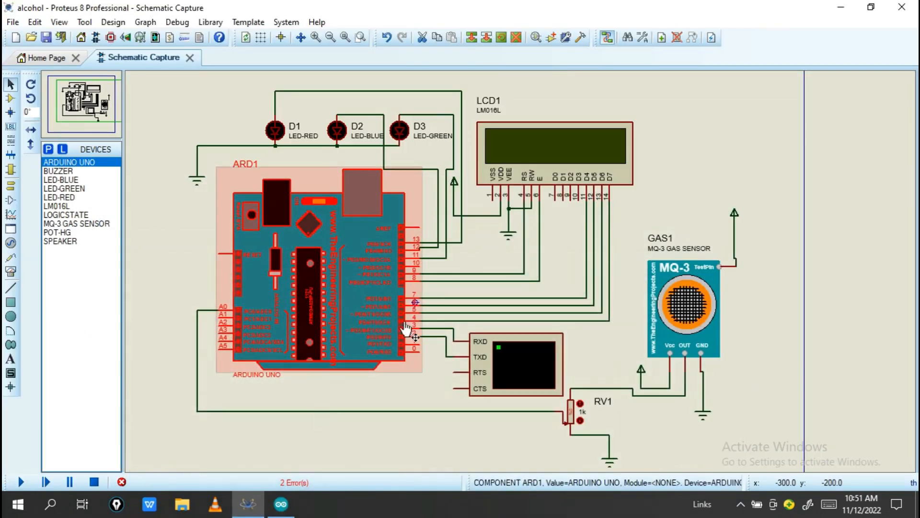
{"action": "left_click", "coordinate": [411, 334]}
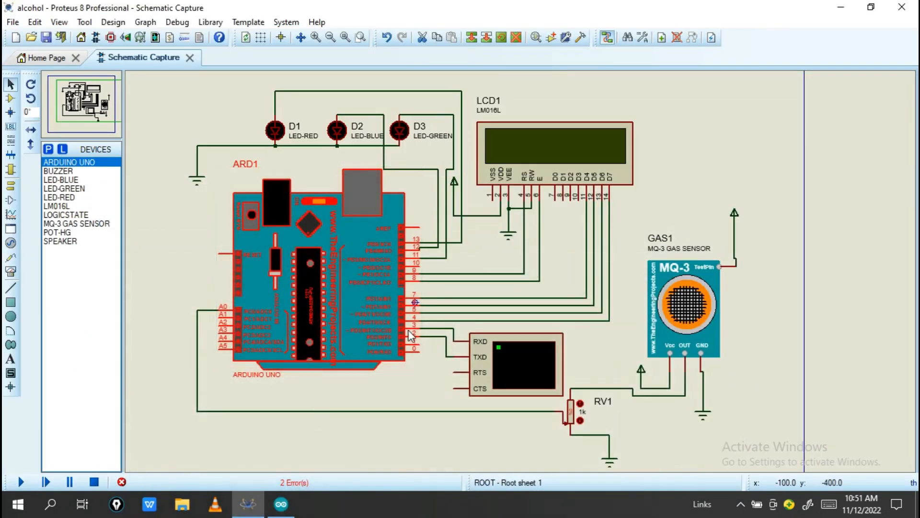
{"action": "left_click", "coordinate": [322, 276]}
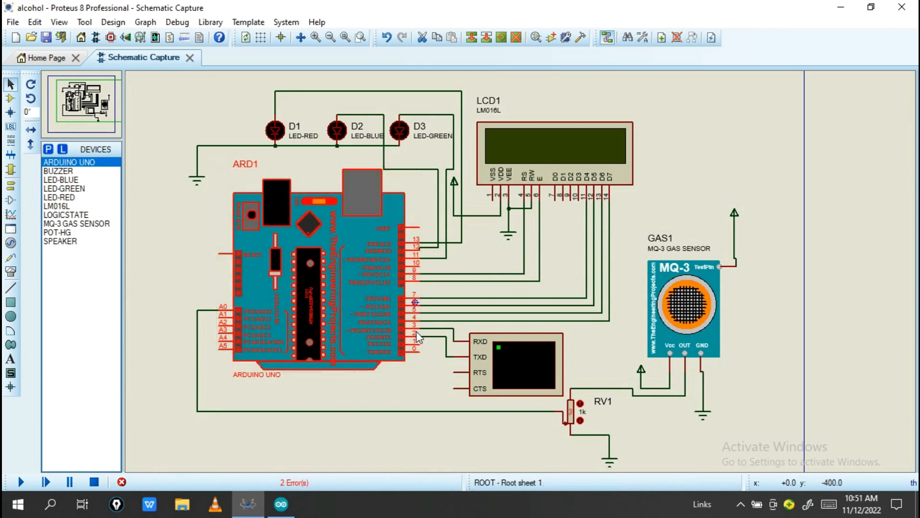
{"action": "left_click", "coordinate": [317, 270]}
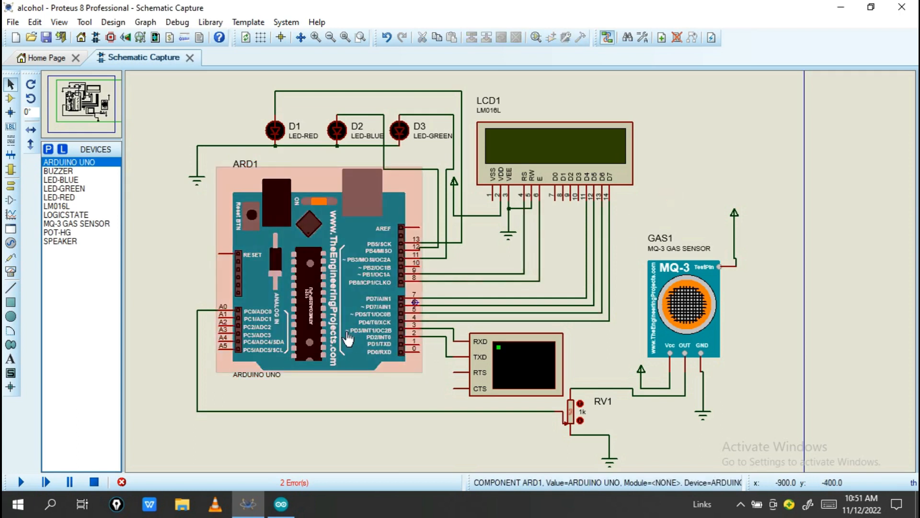
{"action": "left_click", "coordinate": [464, 332]}
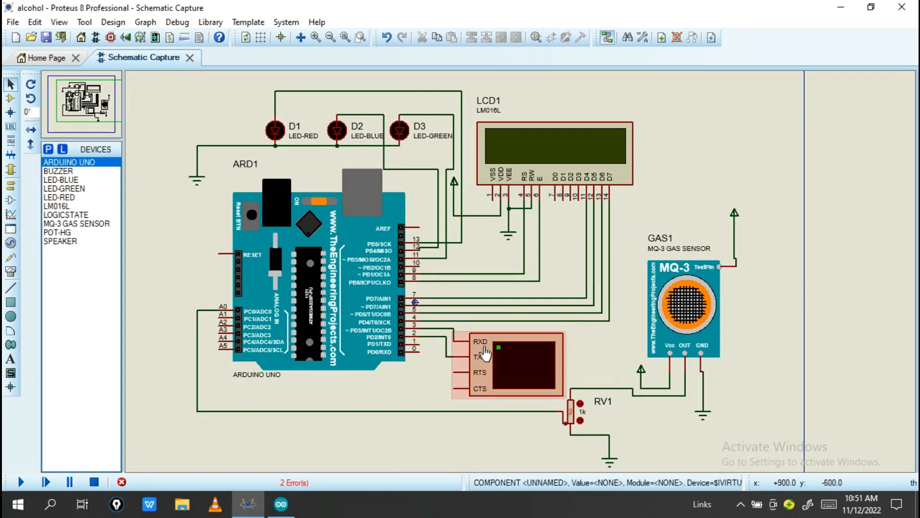
{"action": "mouse_move", "coordinate": [529, 367]}
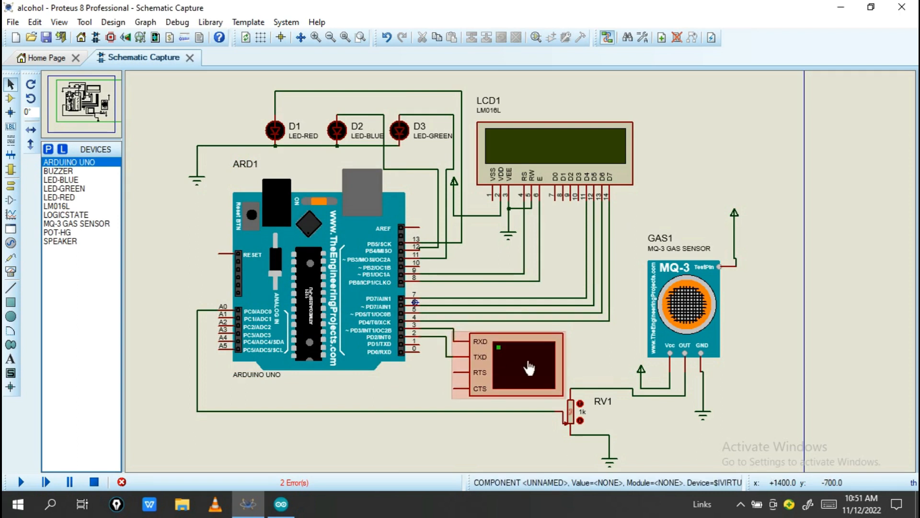
{"action": "mouse_move", "coordinate": [481, 354]}
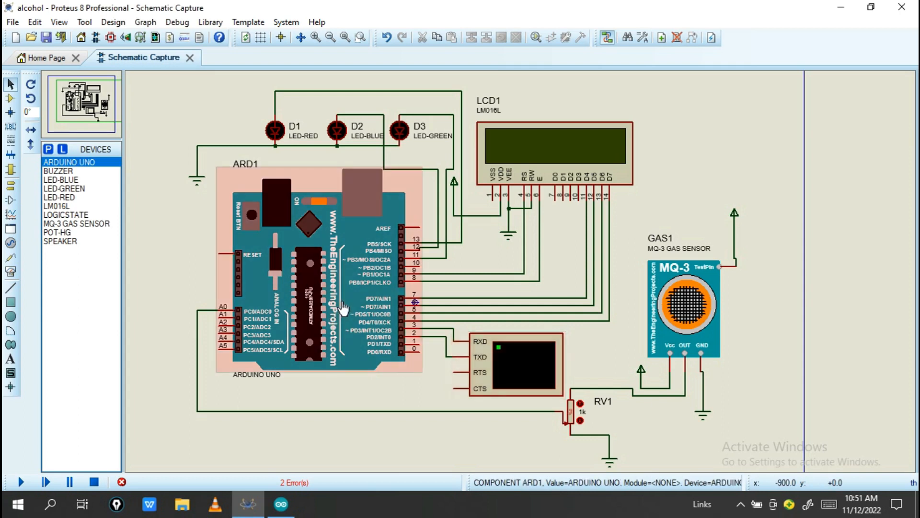
{"action": "left_click", "coordinate": [515, 364]}
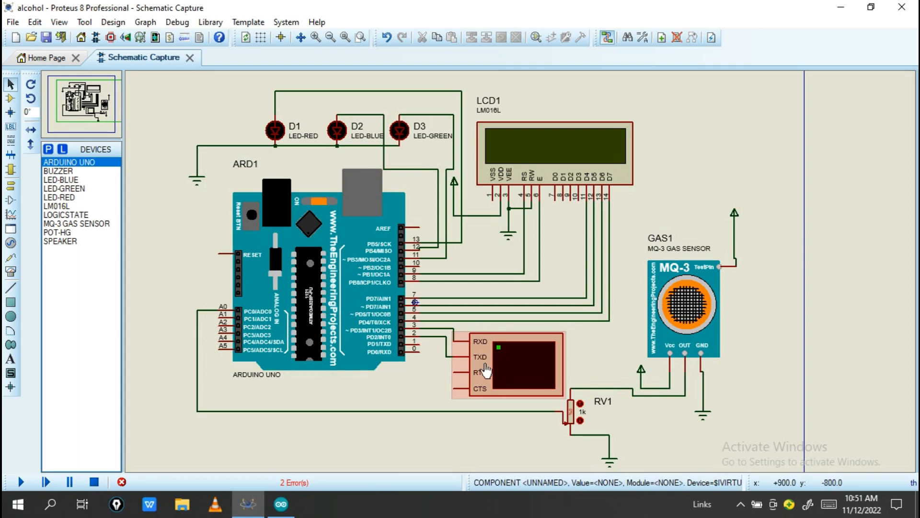
{"action": "left_click", "coordinate": [317, 305]}
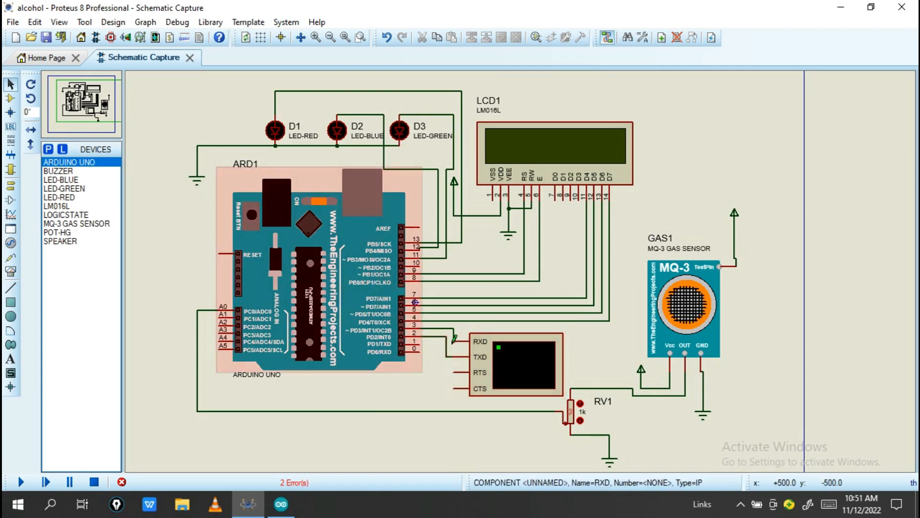
{"action": "left_click", "coordinate": [515, 364]}
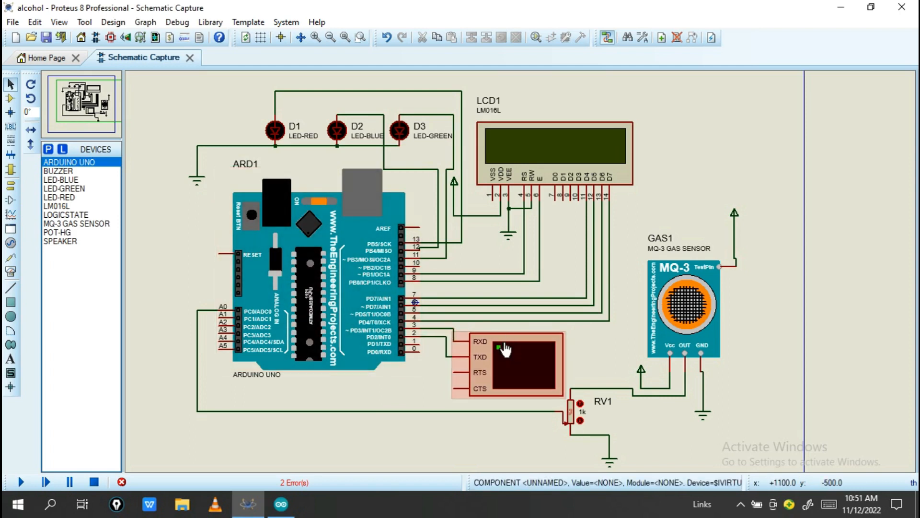
{"action": "mouse_move", "coordinate": [503, 371]}
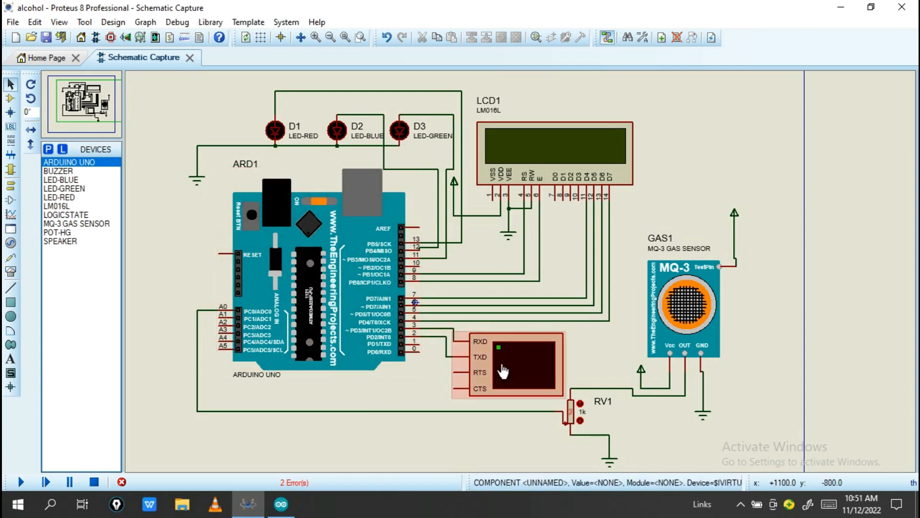
{"action": "mouse_move", "coordinate": [478, 355]}
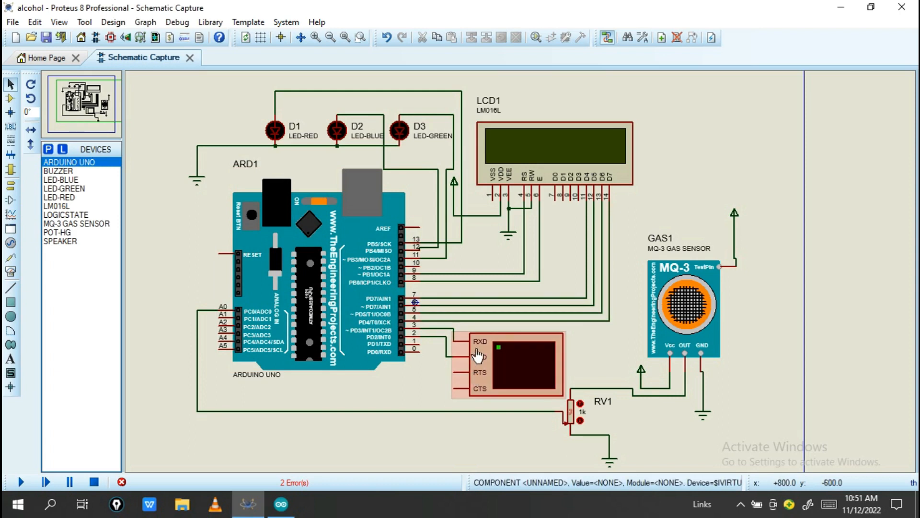
- Recheck the LED and Arduino Uno parts, then return to the ALCOHOL_USING_GSM sketch
{"action": "left_click", "coordinate": [280, 504]}
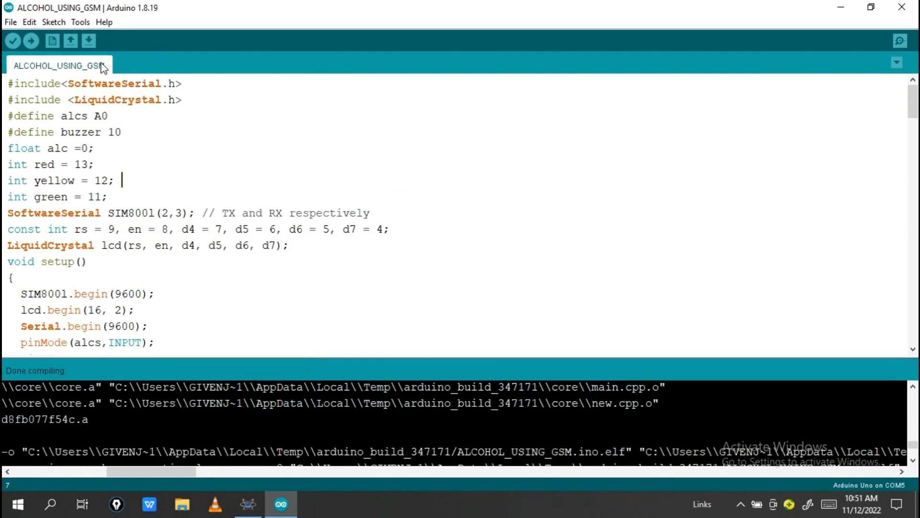
{"action": "mouse_move", "coordinate": [839, 8]}
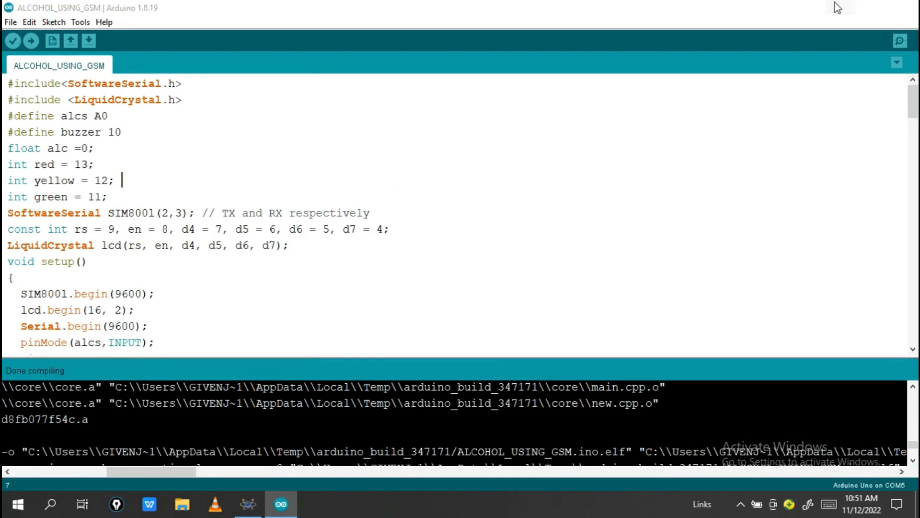
{"action": "left_click", "coordinate": [248, 505]}
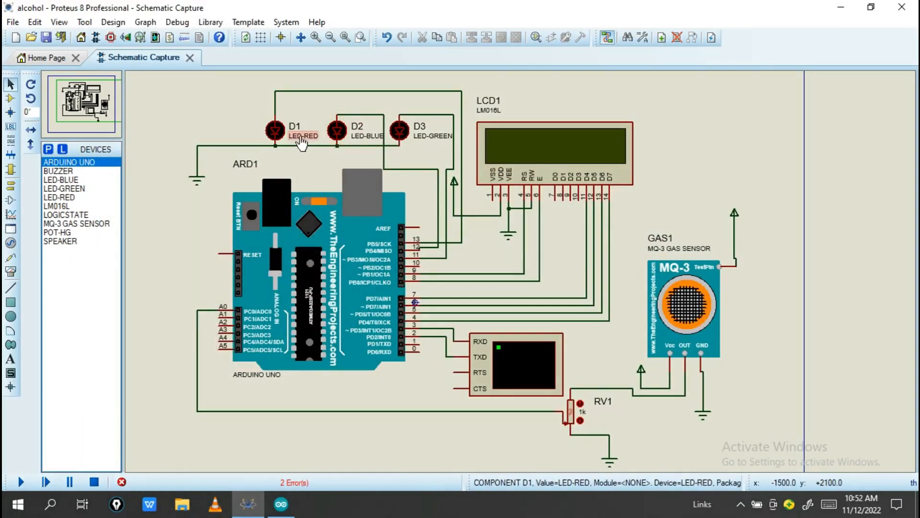
{"action": "mouse_move", "coordinate": [363, 151]}
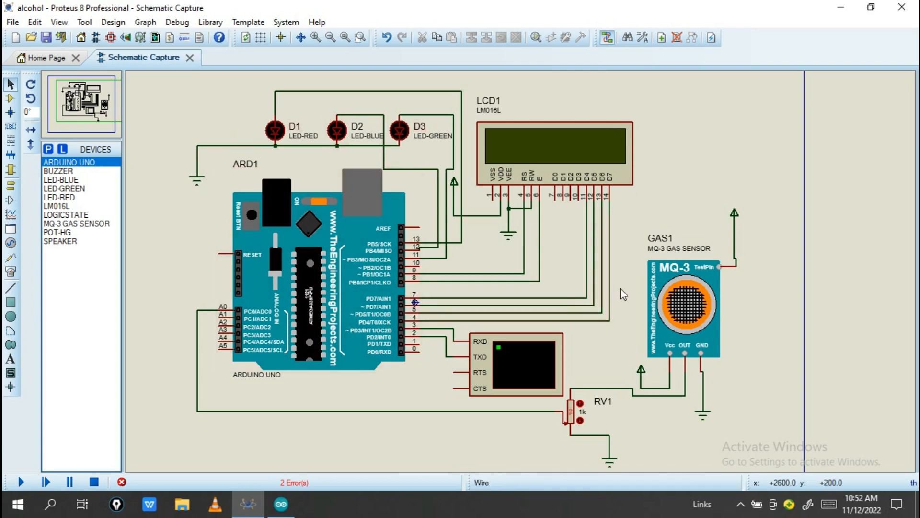
{"action": "left_click", "coordinate": [290, 133]}
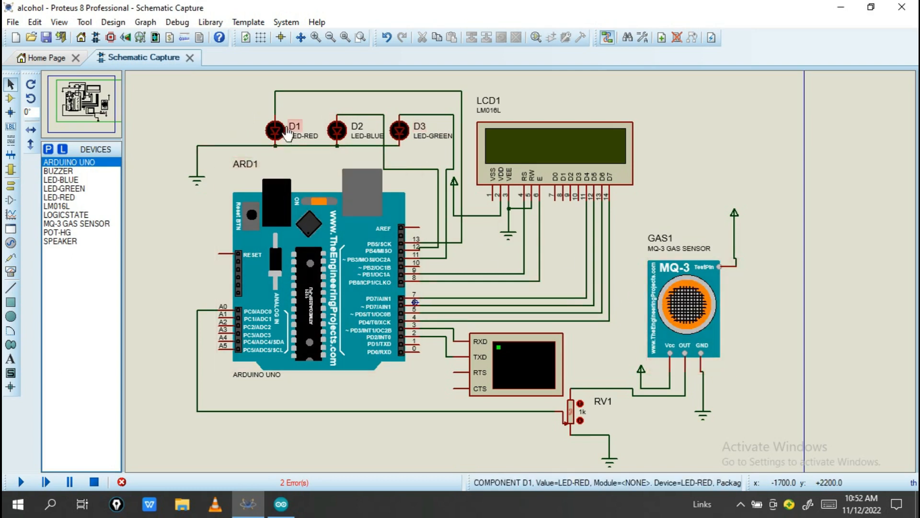
{"action": "left_click", "coordinate": [276, 132]}
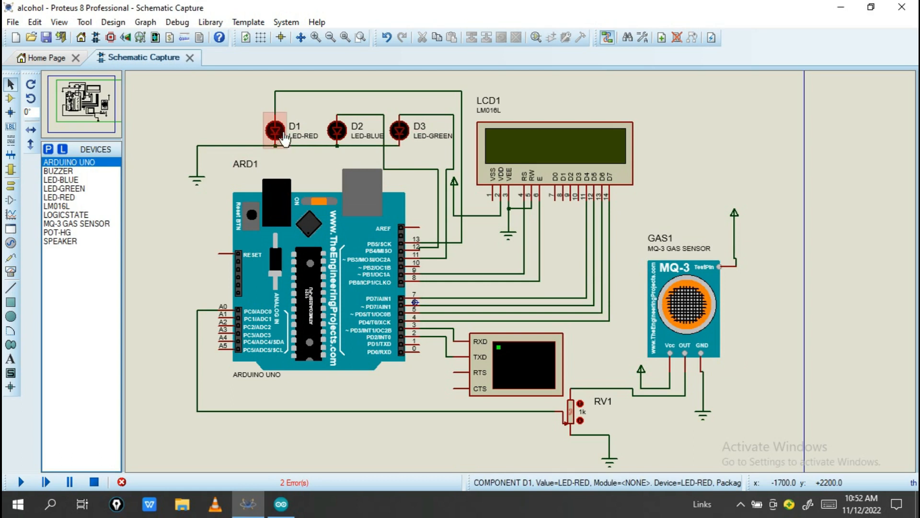
{"action": "mouse_move", "coordinate": [299, 144]}
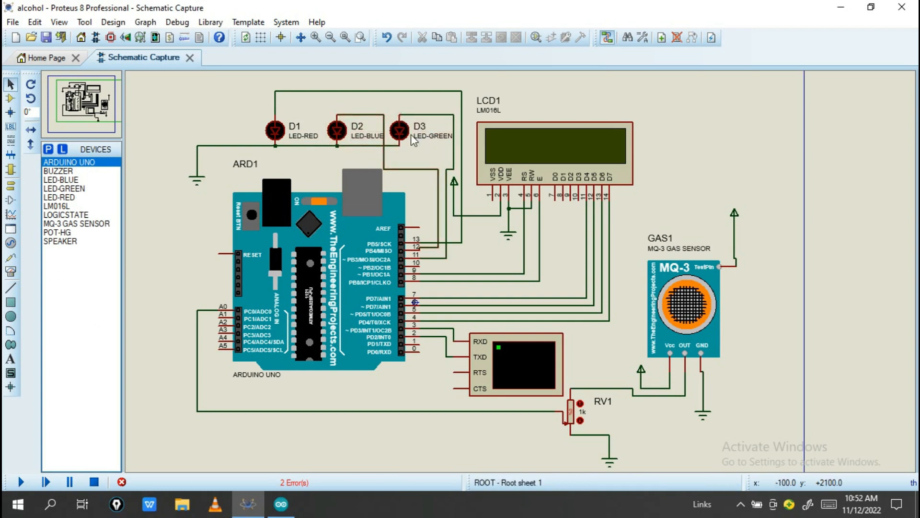
{"action": "left_click", "coordinate": [323, 276]}
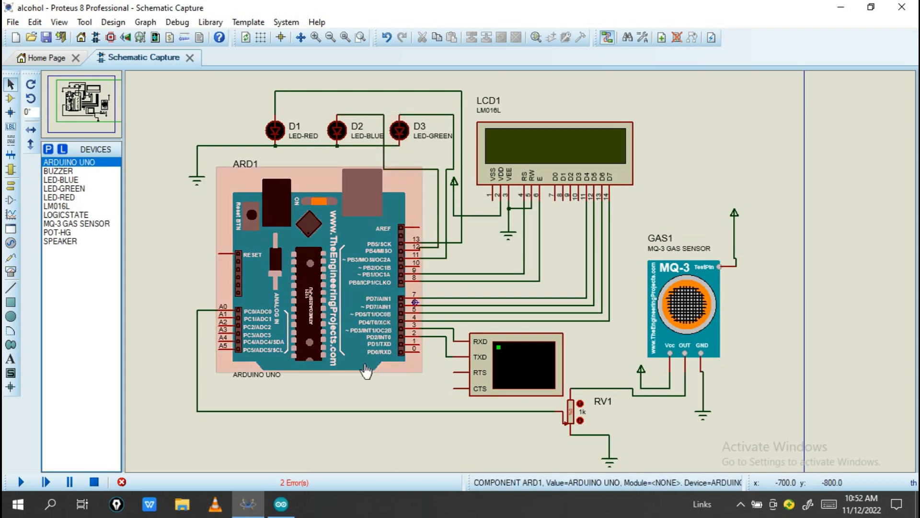
{"action": "left_click", "coordinate": [280, 504]}
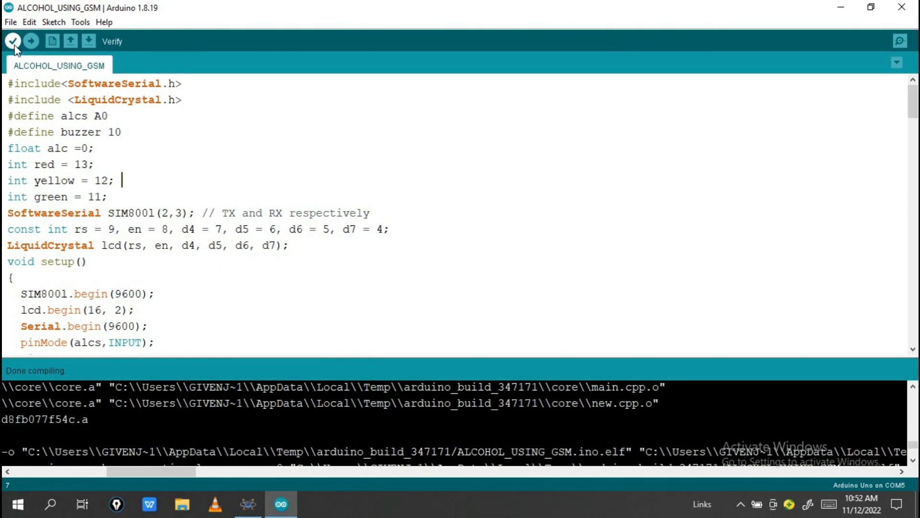
- Verify the ALCOHOL_USING_GSM sketch and scroll the build output to the .hex path
{"action": "left_click", "coordinate": [13, 41]}
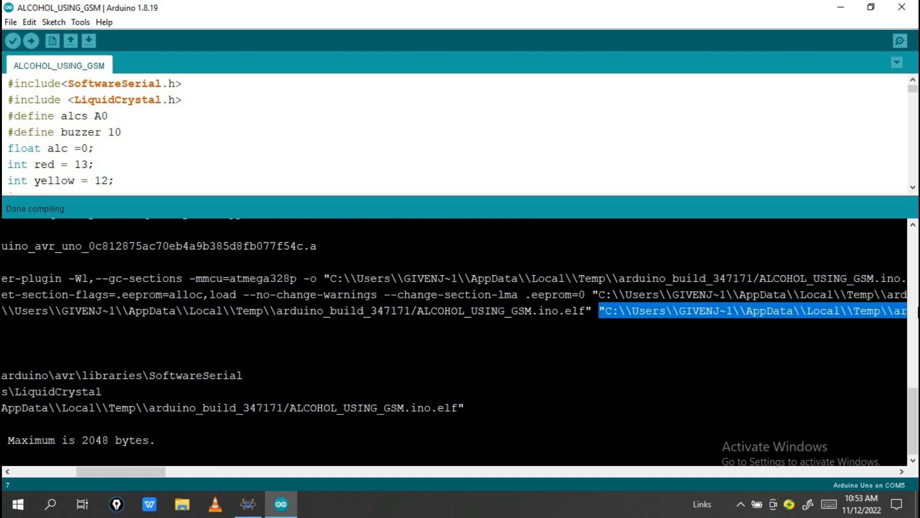
{"action": "scroll", "scroll_direction": "right", "scroll_amount": 3}
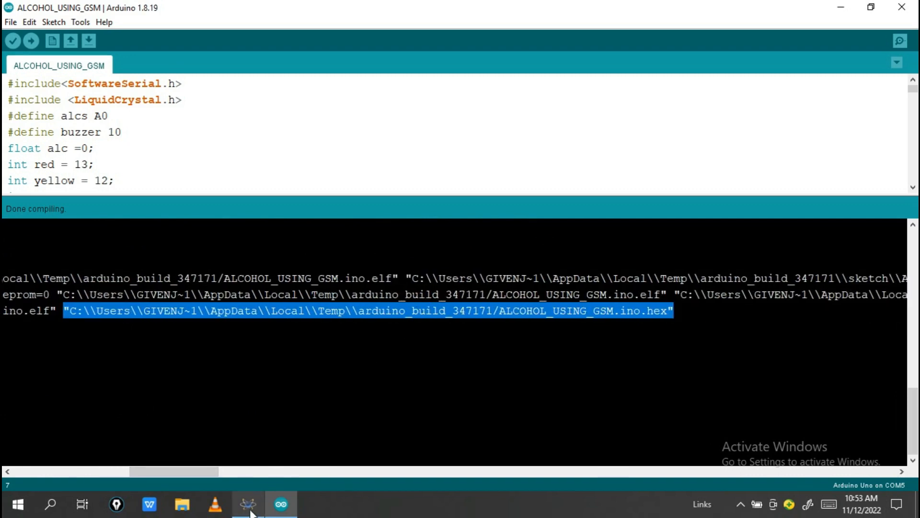
- Paste the copied .hex path into the Arduino Uno's Program File and confirm
{"action": "left_click", "coordinate": [247, 503]}
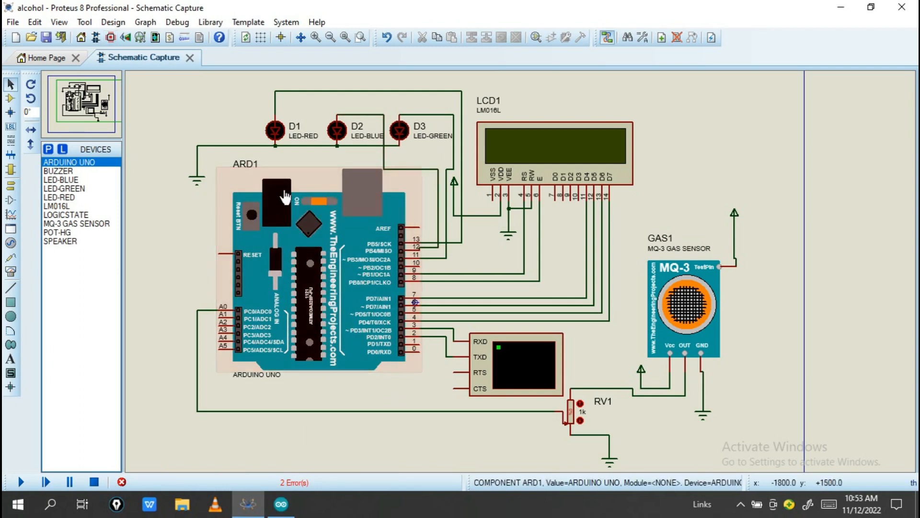
{"action": "double_click", "coordinate": [320, 264]}
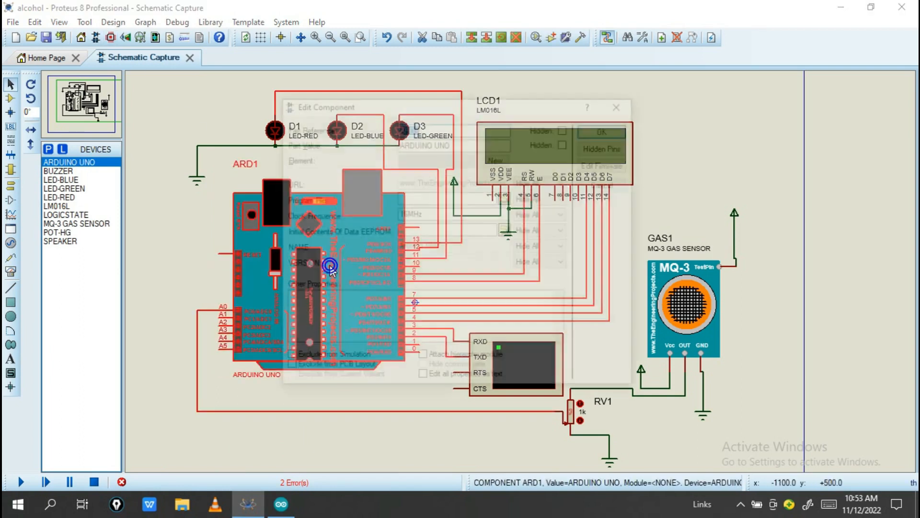
{"action": "right_click", "coordinate": [449, 199]}
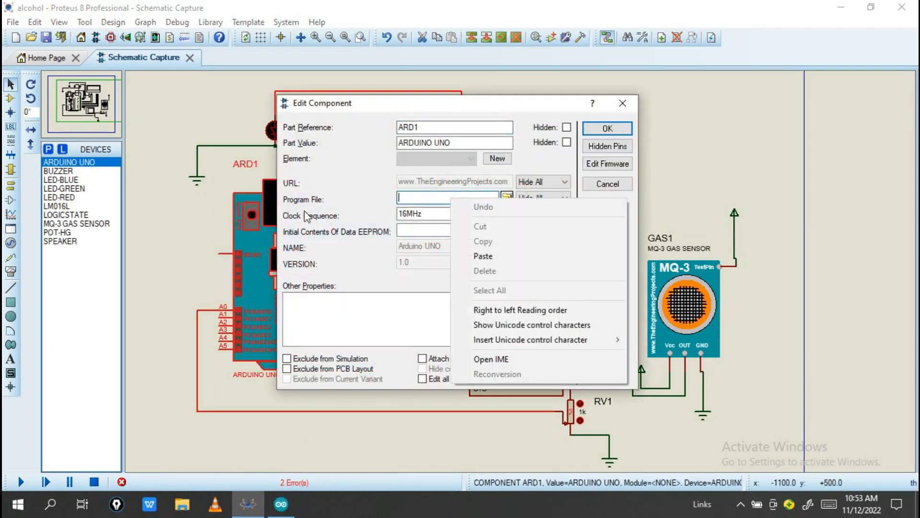
{"action": "mouse_move", "coordinate": [362, 206]}
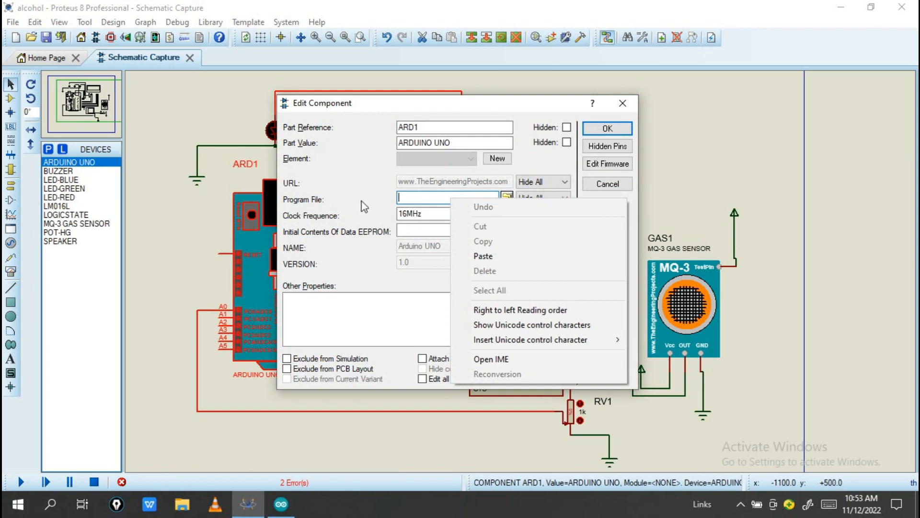
{"action": "left_click", "coordinate": [483, 256]}
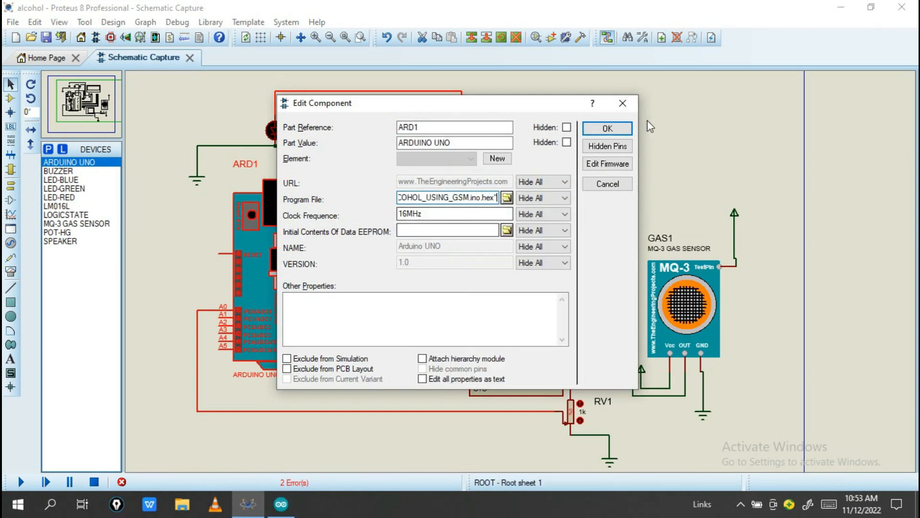
{"action": "left_click", "coordinate": [607, 128]}
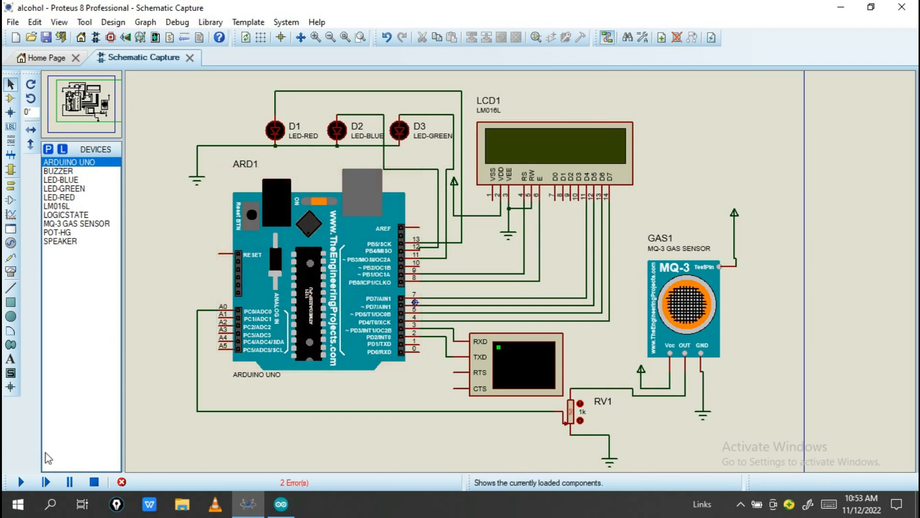
- Run the simulation so the LCD shows ALCOHOL DETECTOR WELCOME with the virtual terminal
{"action": "left_click", "coordinate": [21, 481]}
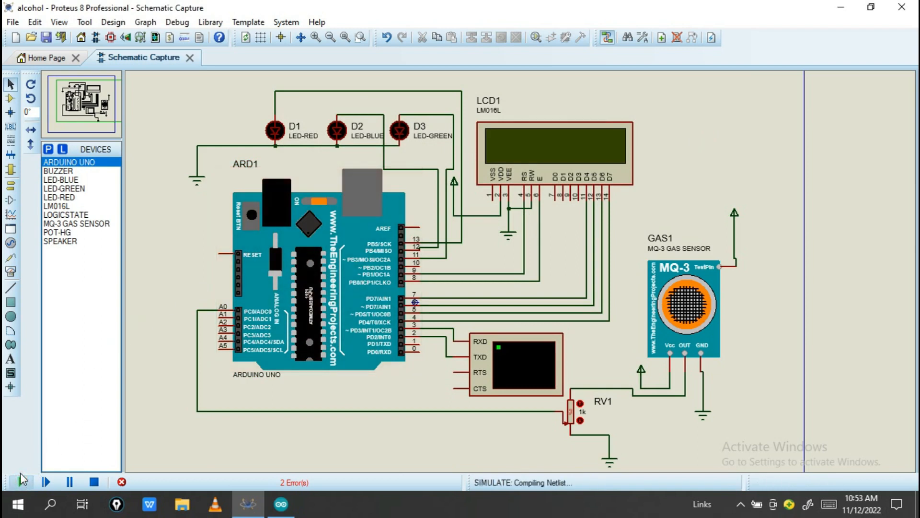
{"action": "left_click", "coordinate": [21, 481]}
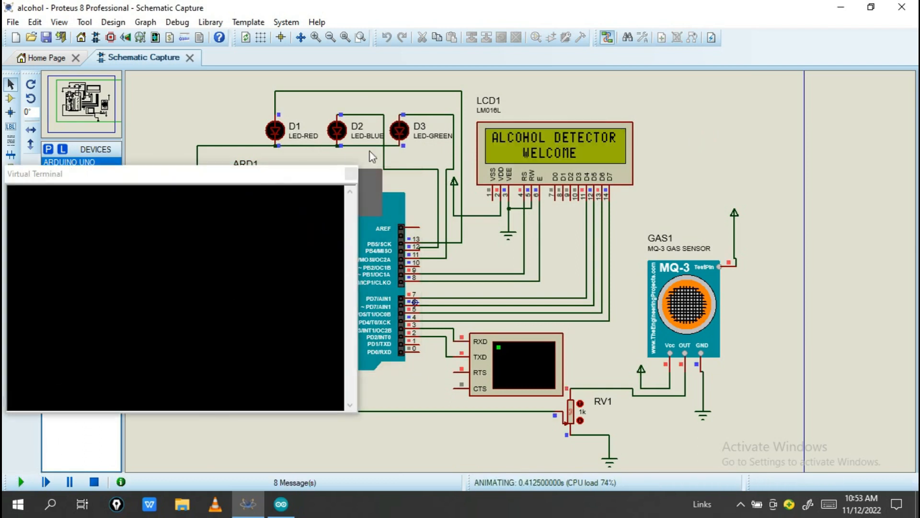
{"action": "mouse_move", "coordinate": [212, 251]}
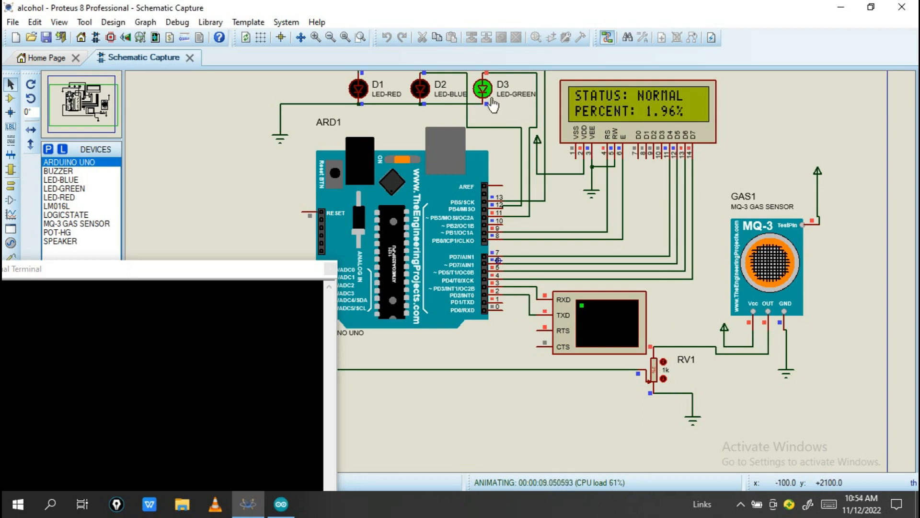
{"action": "mouse_move", "coordinate": [388, 110]}
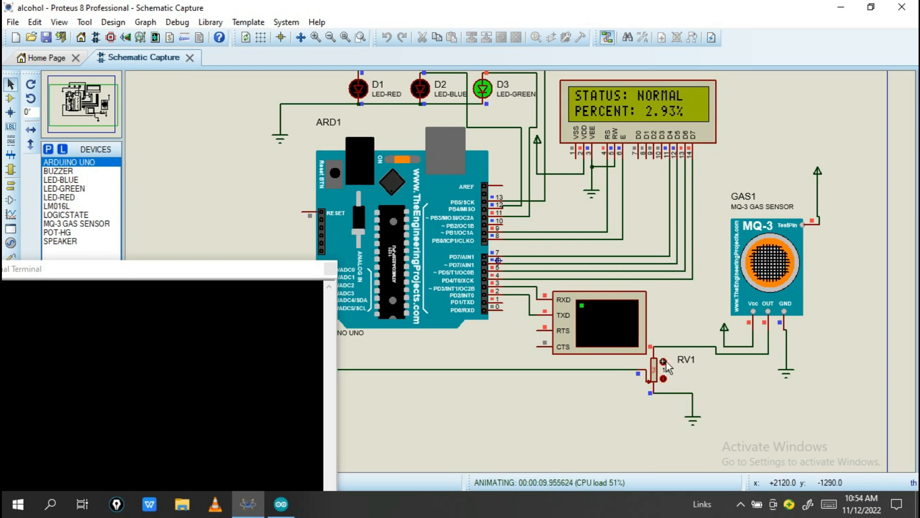
- Step RV1 up until the LCD reads MEDIUM and the terminal logs SMS AT commands
{"action": "left_click", "coordinate": [662, 361]}
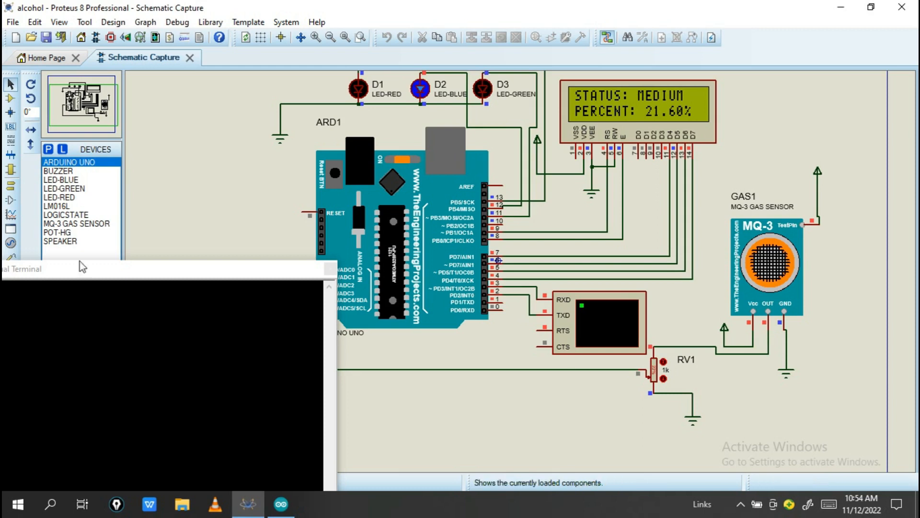
{"action": "left_click", "coordinate": [19, 482]}
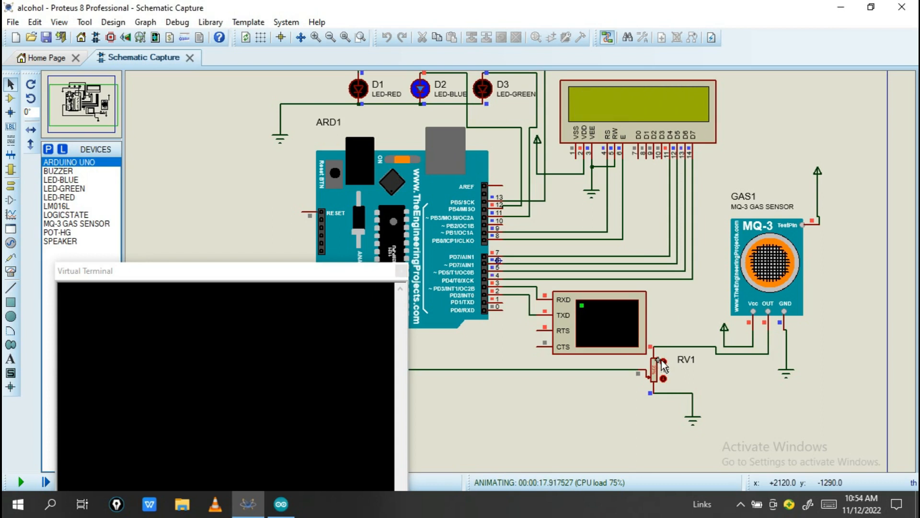
{"action": "left_click", "coordinate": [661, 367]}
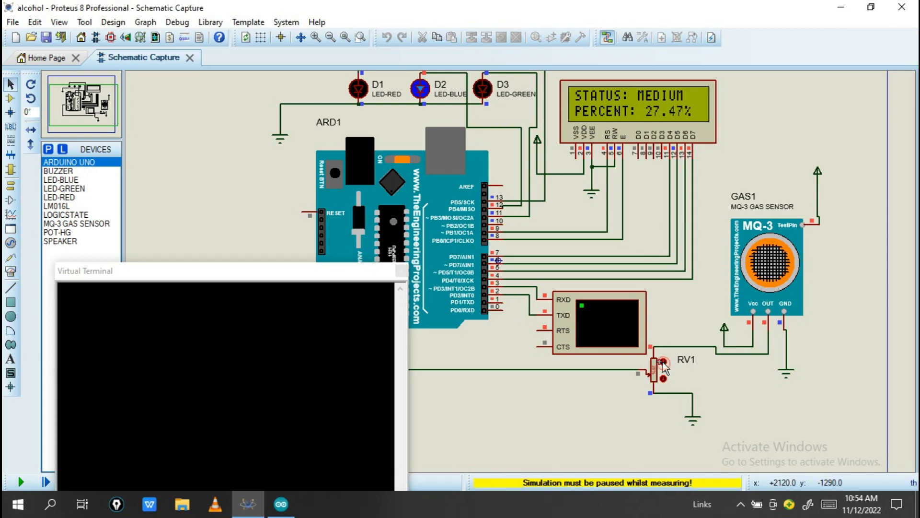
{"action": "left_click", "coordinate": [19, 482]}
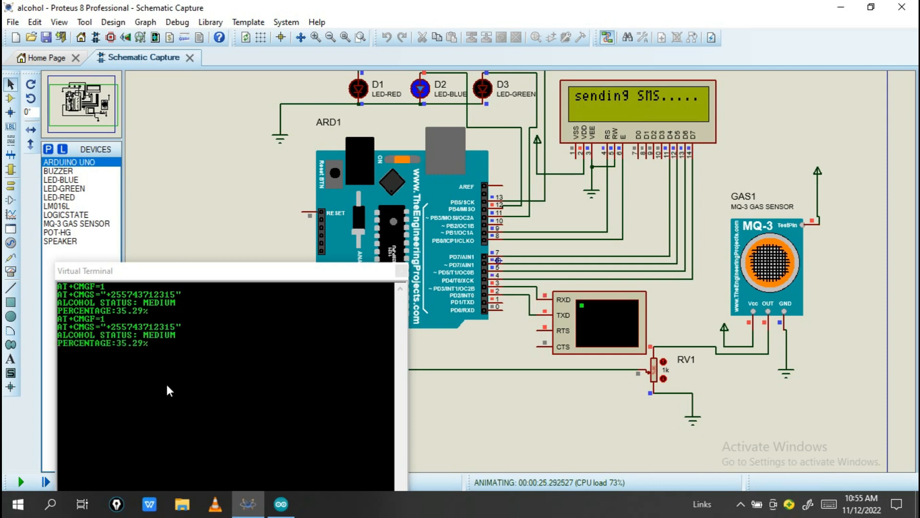
{"action": "mouse_move", "coordinate": [662, 362]}
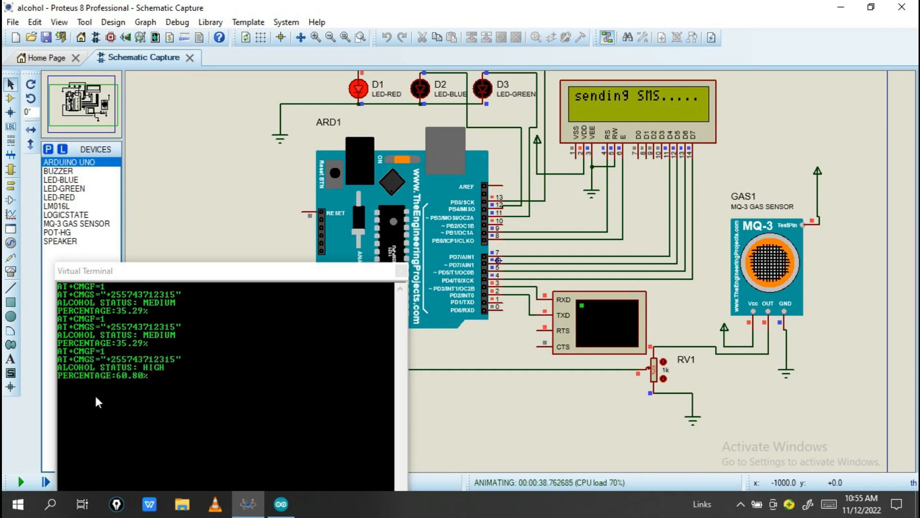
{"action": "mouse_move", "coordinate": [186, 358]}
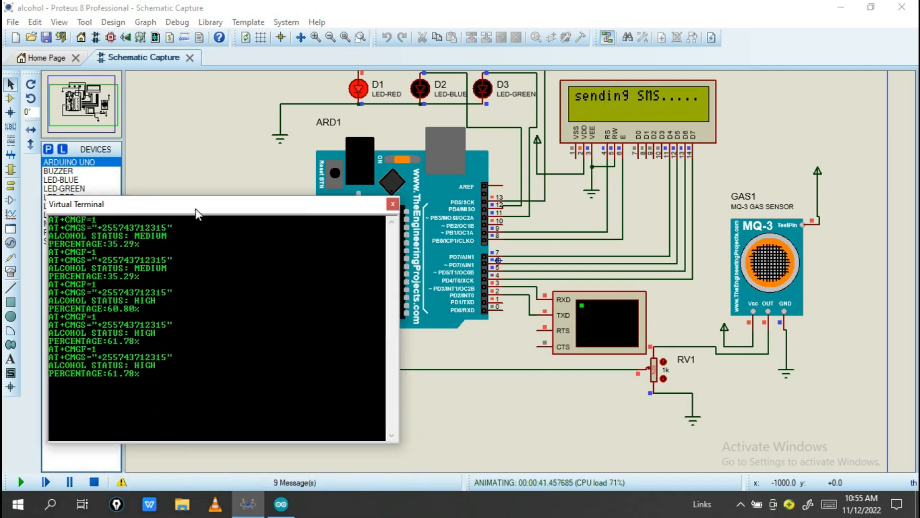
{"action": "mouse_move", "coordinate": [352, 357]}
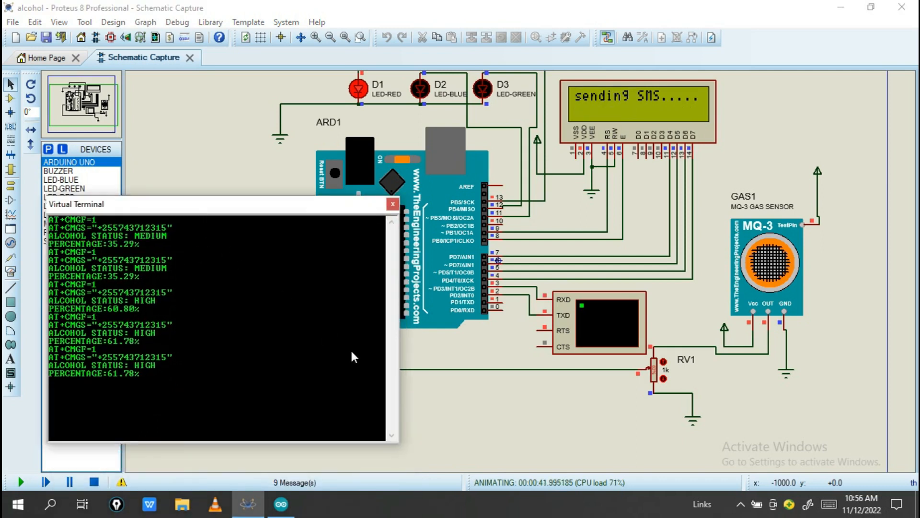